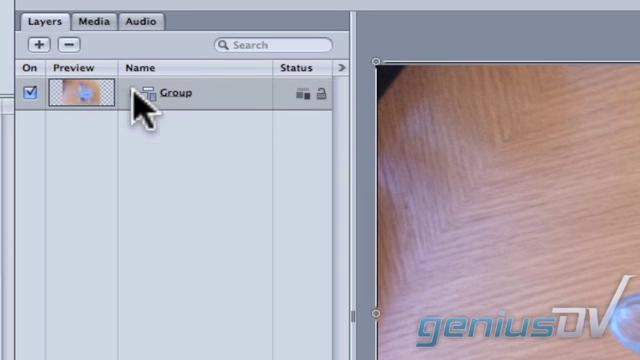
- Duplicate the bottle group with Cmd+D to make extra copies
key(cmd+d)
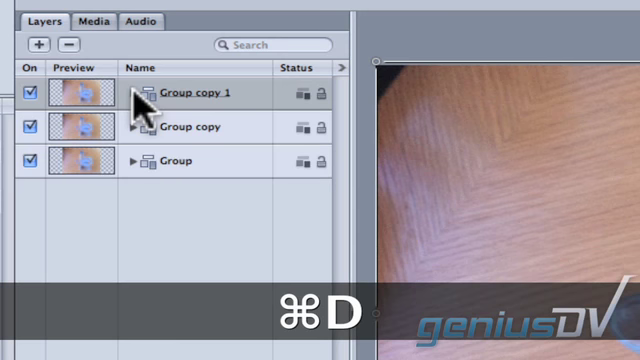
key(cmd+d)
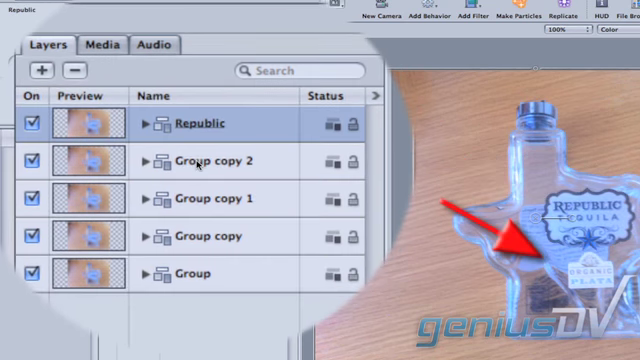
- Rename the groups Organic, Inside Bottle and Background
click(200, 162)
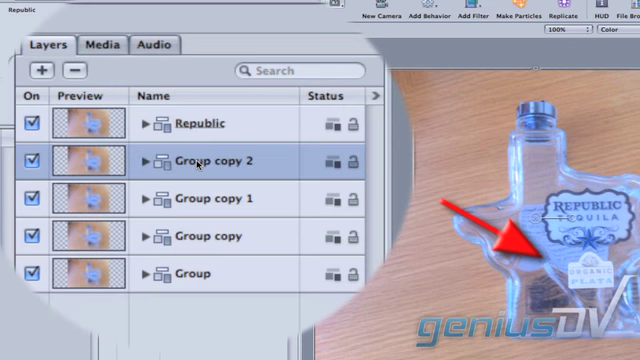
double_click(213, 163)
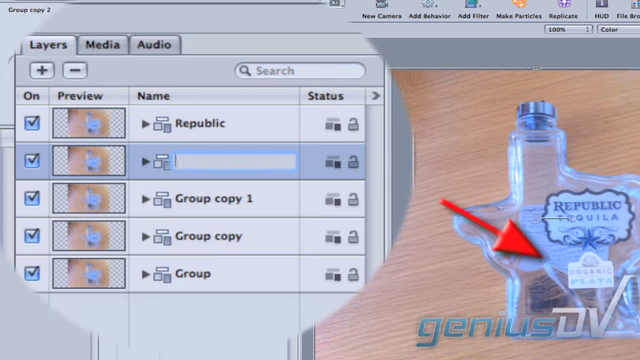
text(Organic)
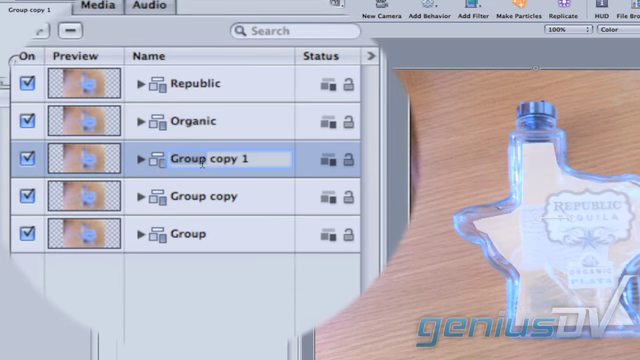
text(Inside Bottle)
click(231, 196)
text(Outside Bottle)
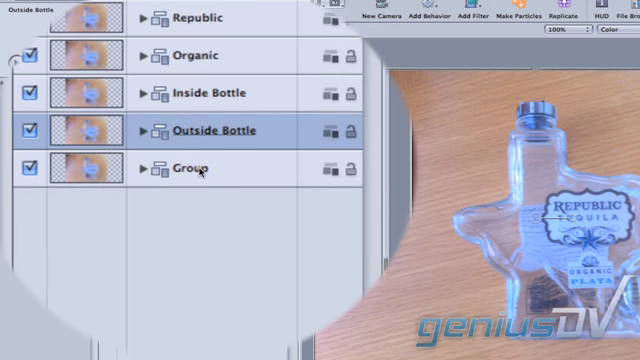
text(Ba)
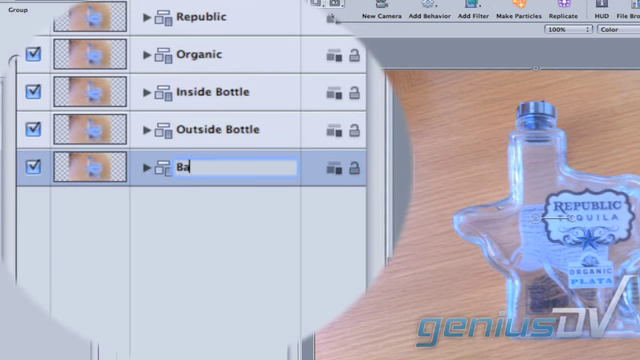
text(Background)
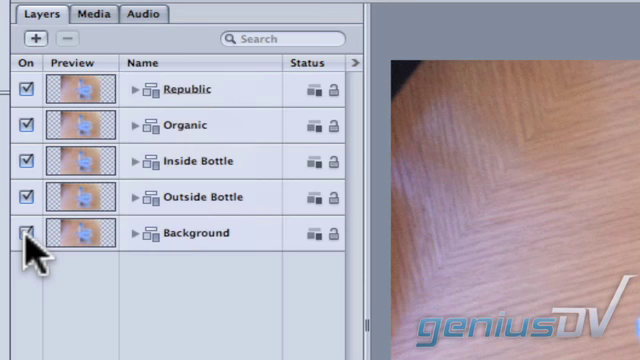
- Switch off the Background group and select the Republic group
click(23, 233)
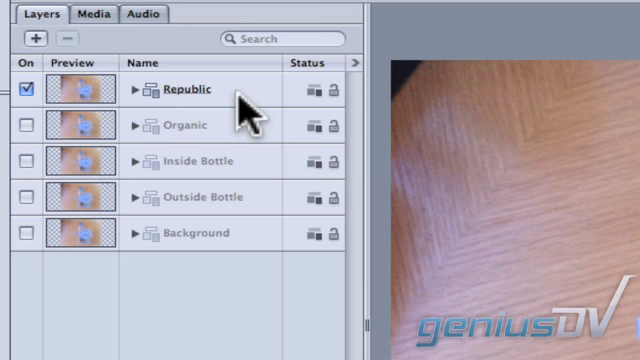
click(188, 89)
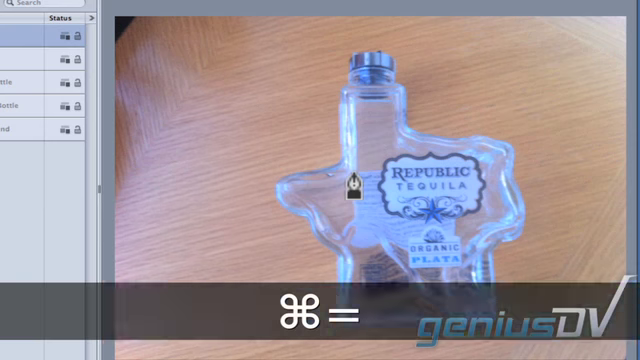
- Zoom in on the Republic Tequila label and start a mask point around it
key(cmd+=)
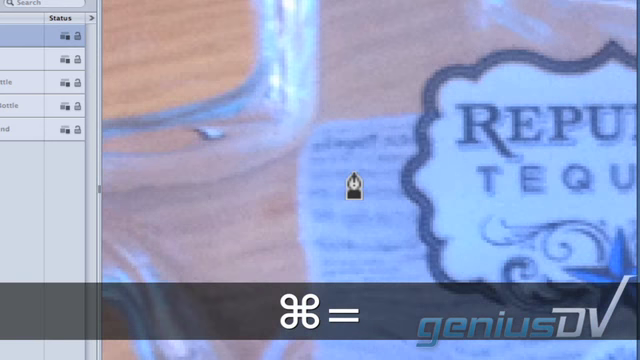
key(cmd+=)
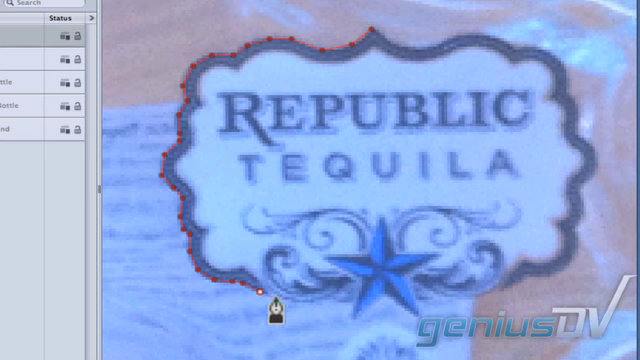
click(544, 62)
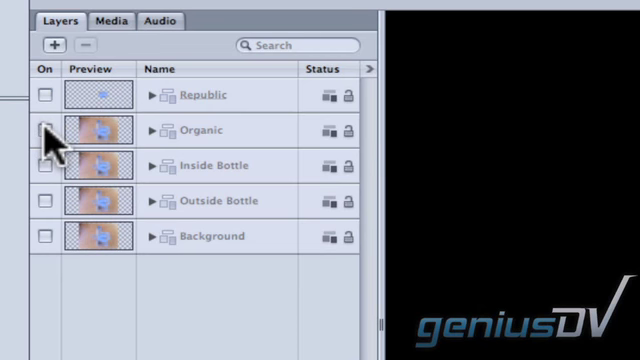
- Show and select the Organic group, mask its label, then hide it
click(44, 131)
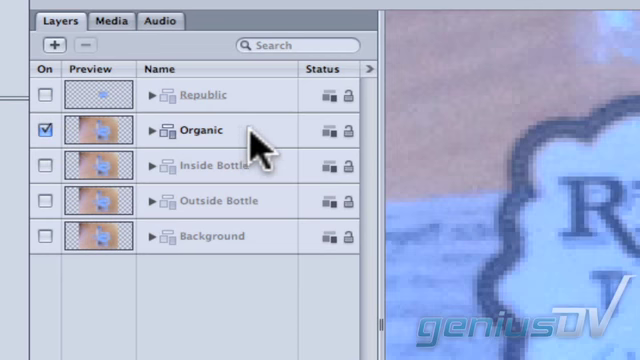
click(200, 130)
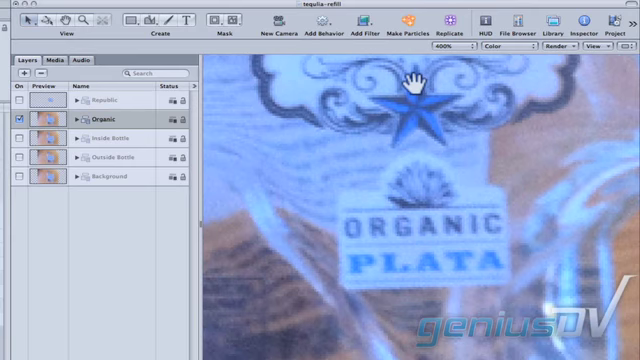
mouse_move(155, 48)
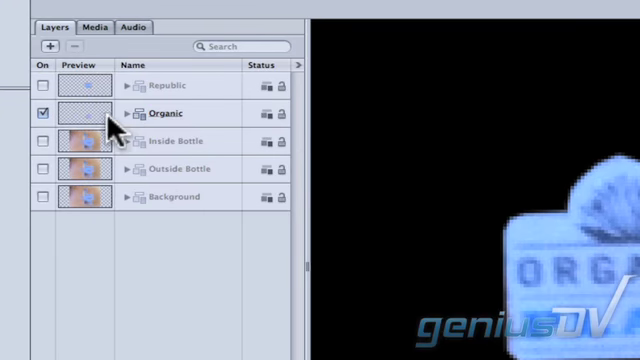
click(42, 112)
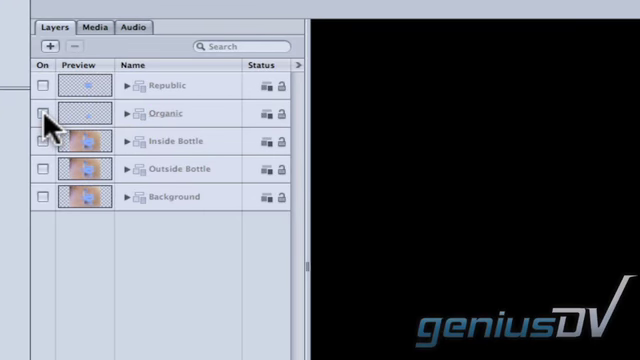
- Enable and select the Inside Bottle group and trace a mask along the bottle
click(44, 141)
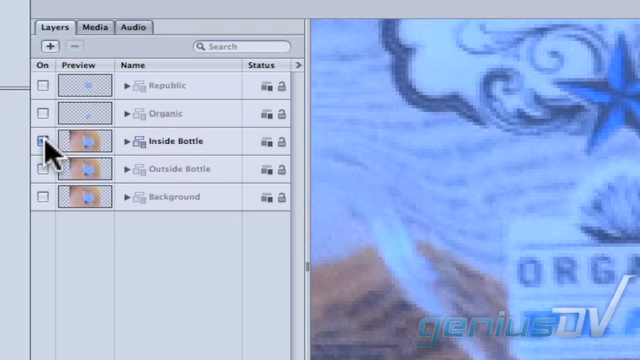
click(40, 151)
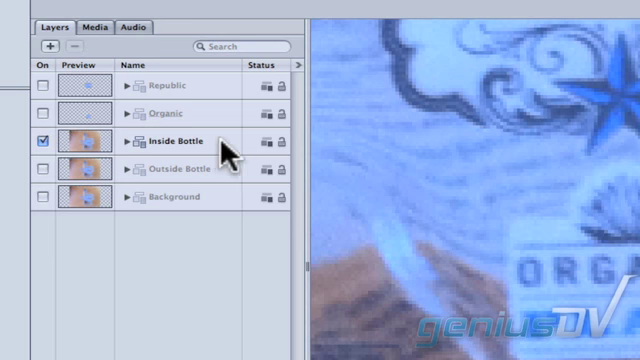
click(175, 139)
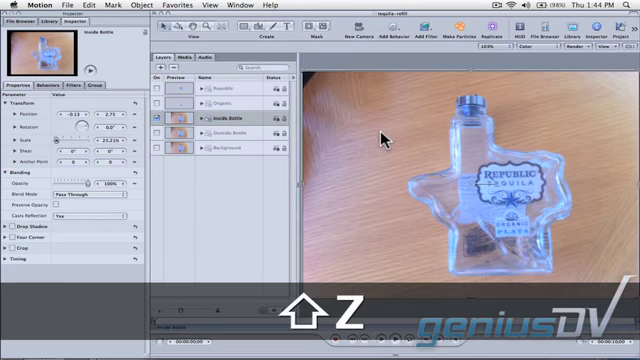
mouse_move(258, 32)
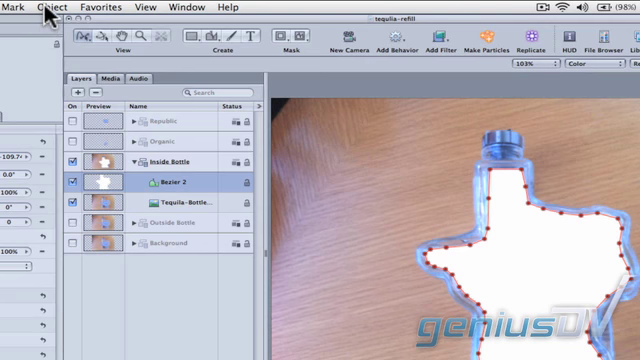
click(61, 7)
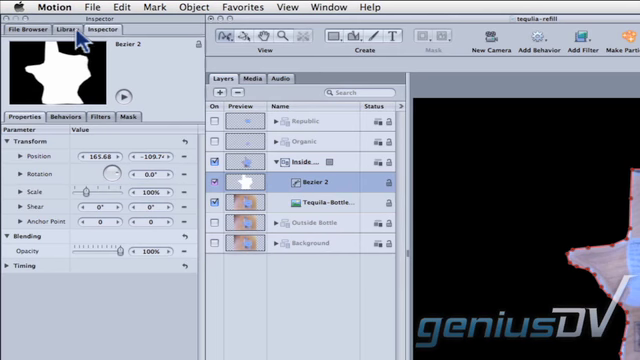
- Browse the Library for the Water Tides clip to place inside the bottle
click(79, 30)
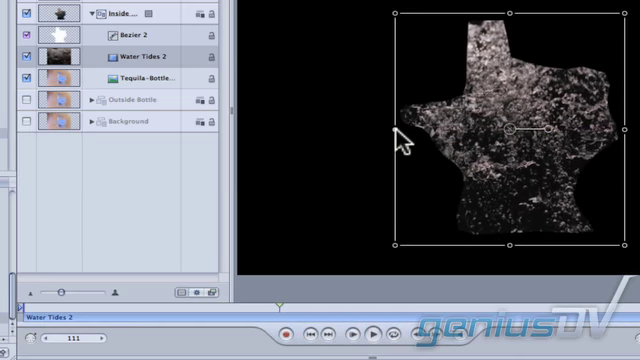
- Add a Luma Key set to Key Out Darker, plus a Color Correction filter
click(320, 25)
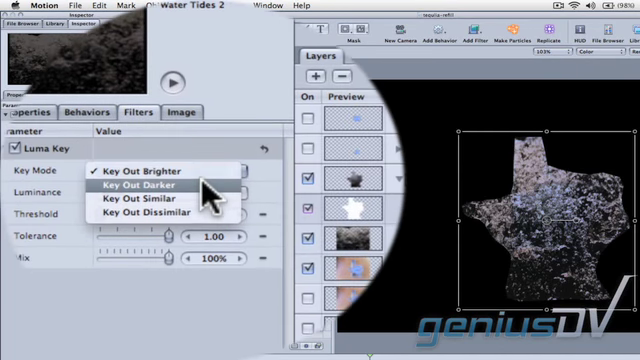
click(155, 185)
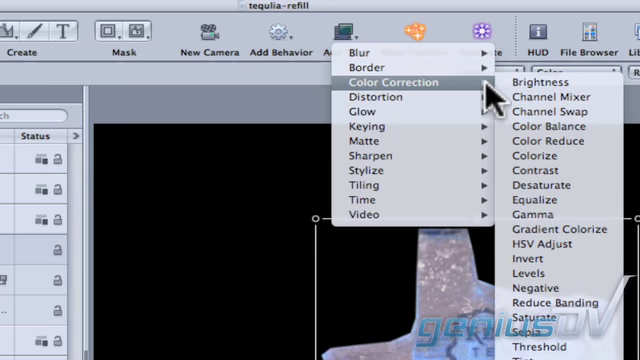
click(533, 82)
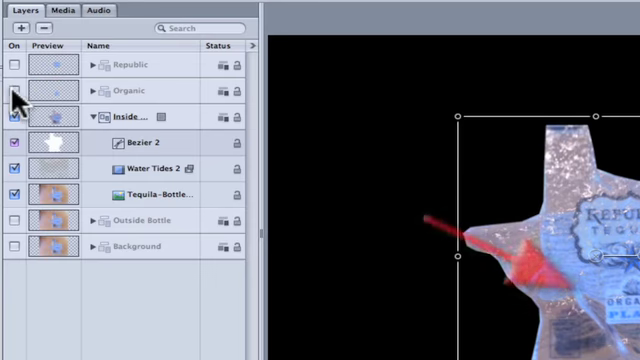
- Re-enable the Organic and Outside Bottle layers
click(18, 64)
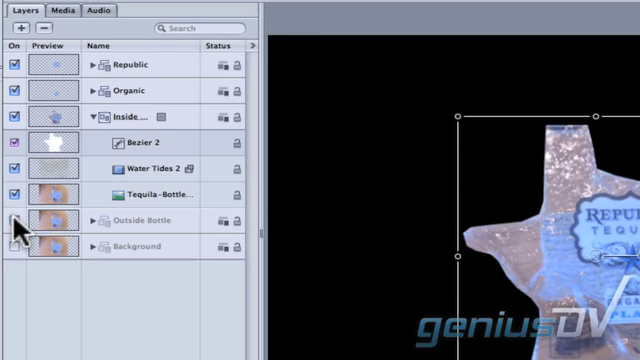
click(17, 221)
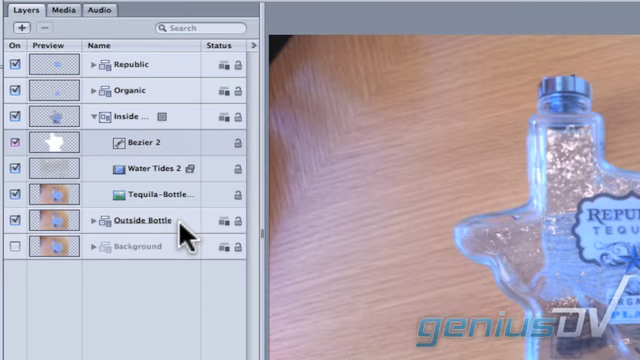
- Adjust the Outside Bottle layer so the glass shows over black
click(135, 219)
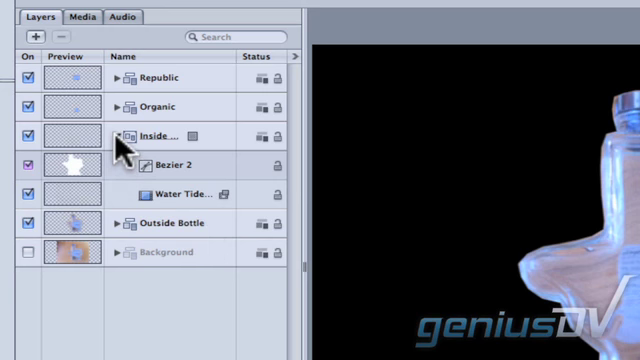
- Collapse the Inside group in the Layers list to show only top-level groups
click(114, 136)
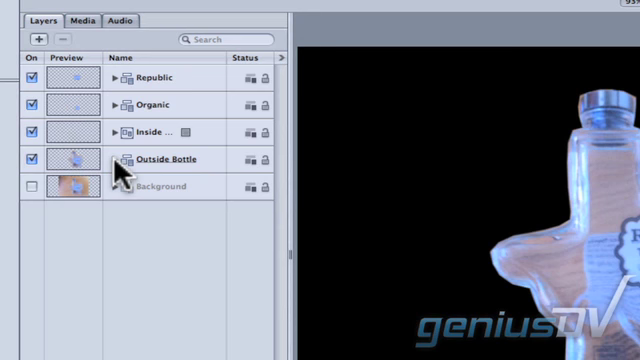
- Enable the Background group and trace Bezier 6 around the bottle outline
click(25, 187)
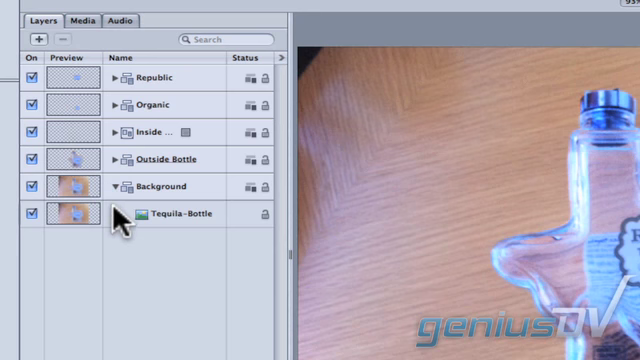
click(185, 214)
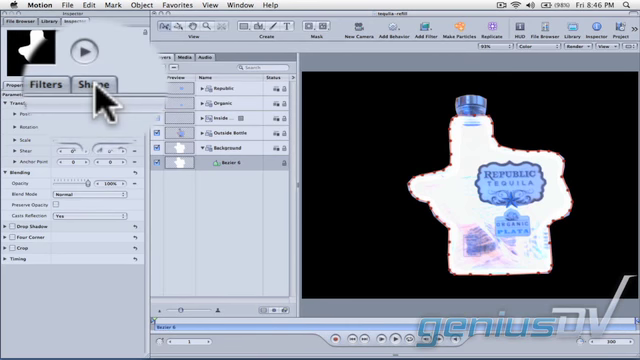
- Set Bezier 6's fill to a gradient using the Desert Dusk preset
click(94, 83)
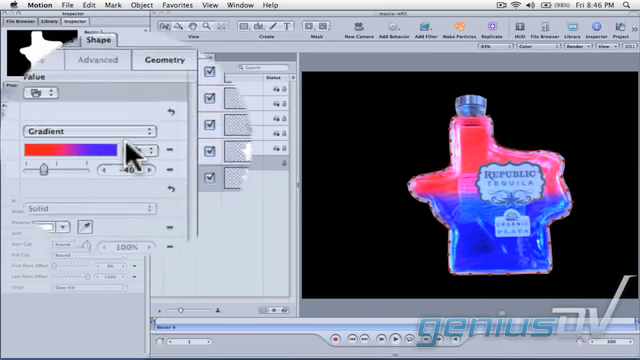
click(140, 149)
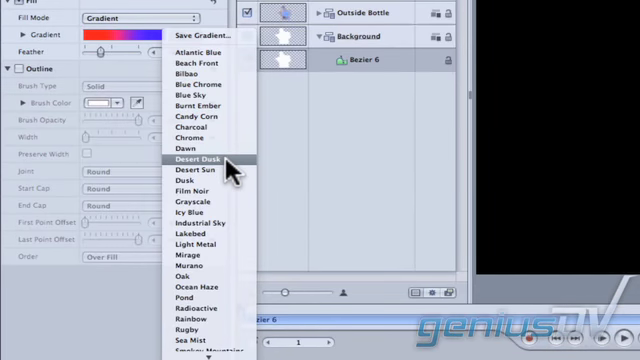
click(200, 158)
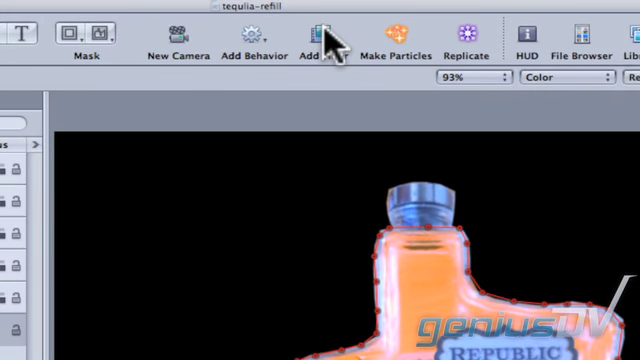
- Add an HSV Adjust filter to Bezier 6 and record a hue keyframe
click(320, 35)
text(3)
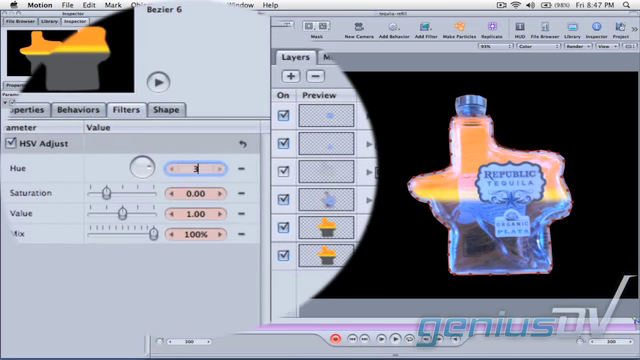
click(196, 168)
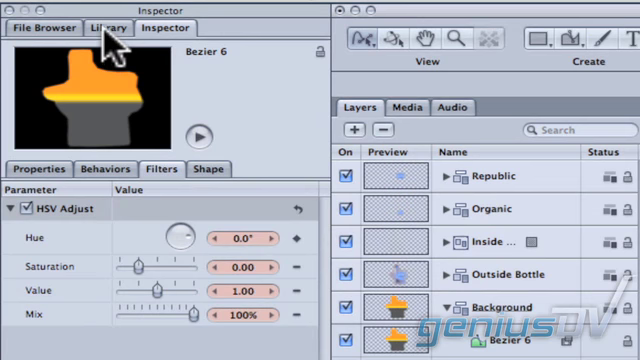
- Add the Aurora particle emitter from the Library to the Background group
click(104, 28)
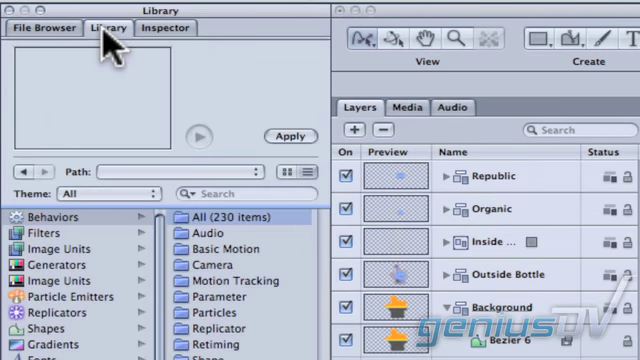
click(58, 297)
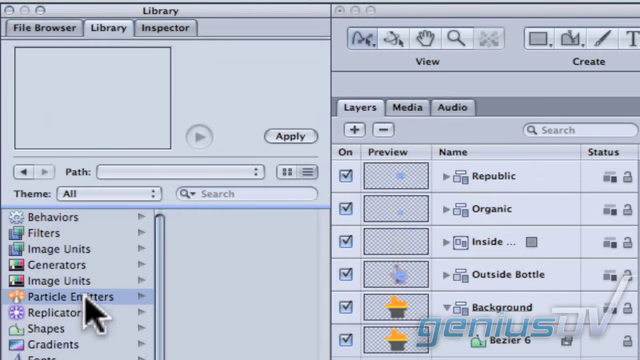
click(70, 296)
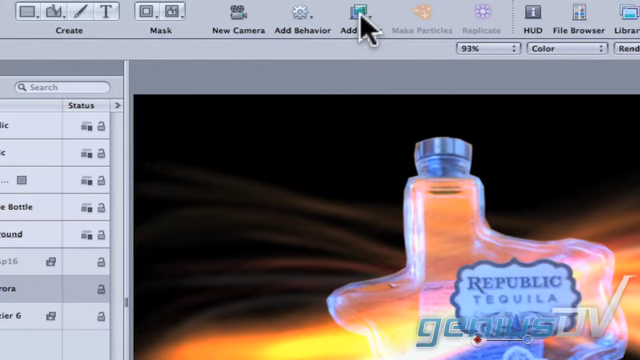
- Apply a Color Correction HSV Adjust filter to the Aurora emitter
click(358, 19)
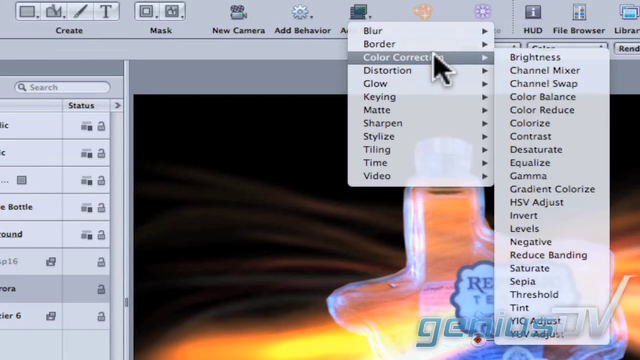
mouse_move(540, 201)
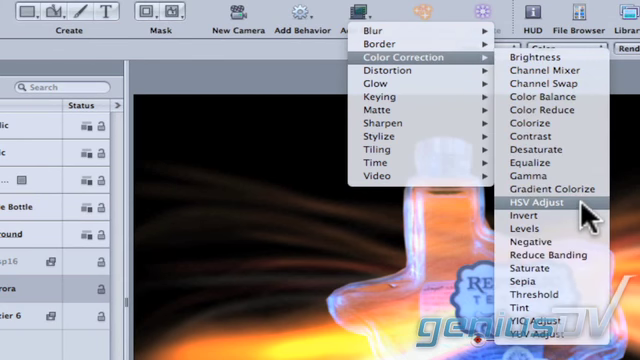
click(525, 202)
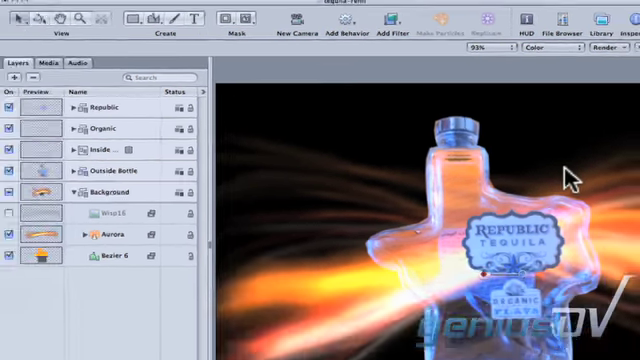